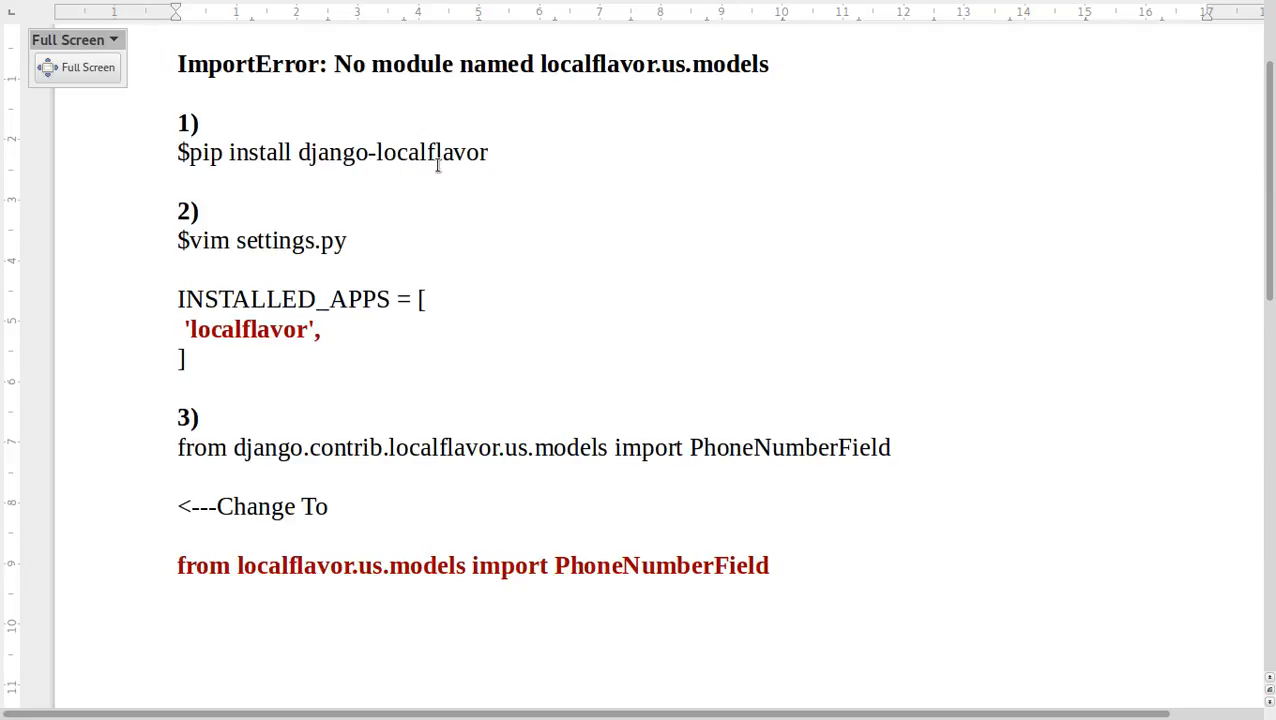
pyautogui.moveTo(495, 162)
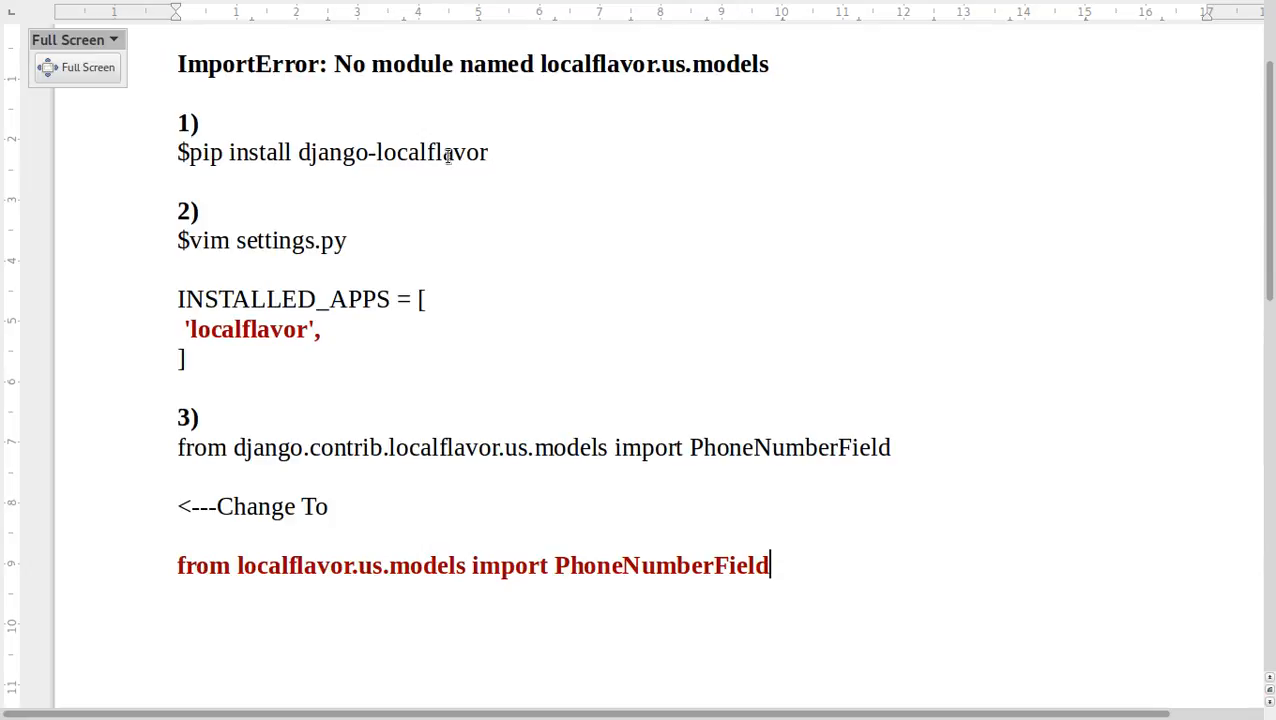
pyautogui.moveTo(388, 157)
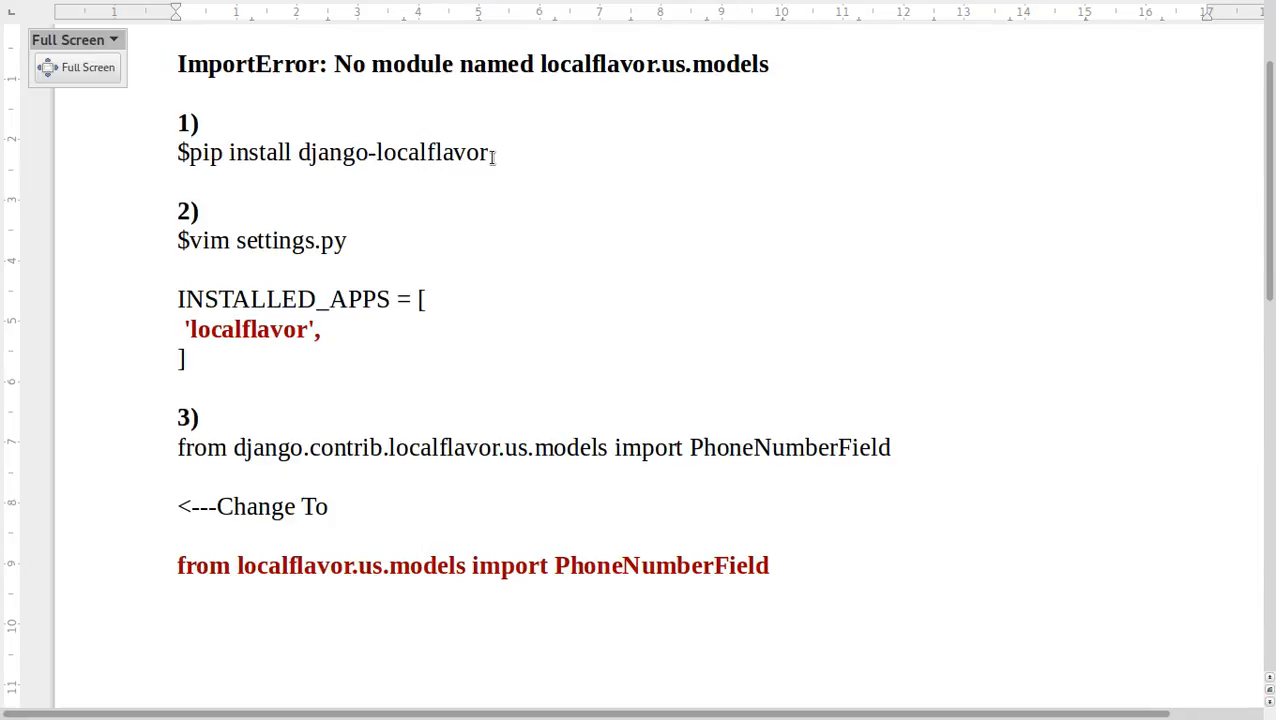
# - Select the 'vim settings.py' command text under step 2 by double-clicking it
pyautogui.click(770, 565)
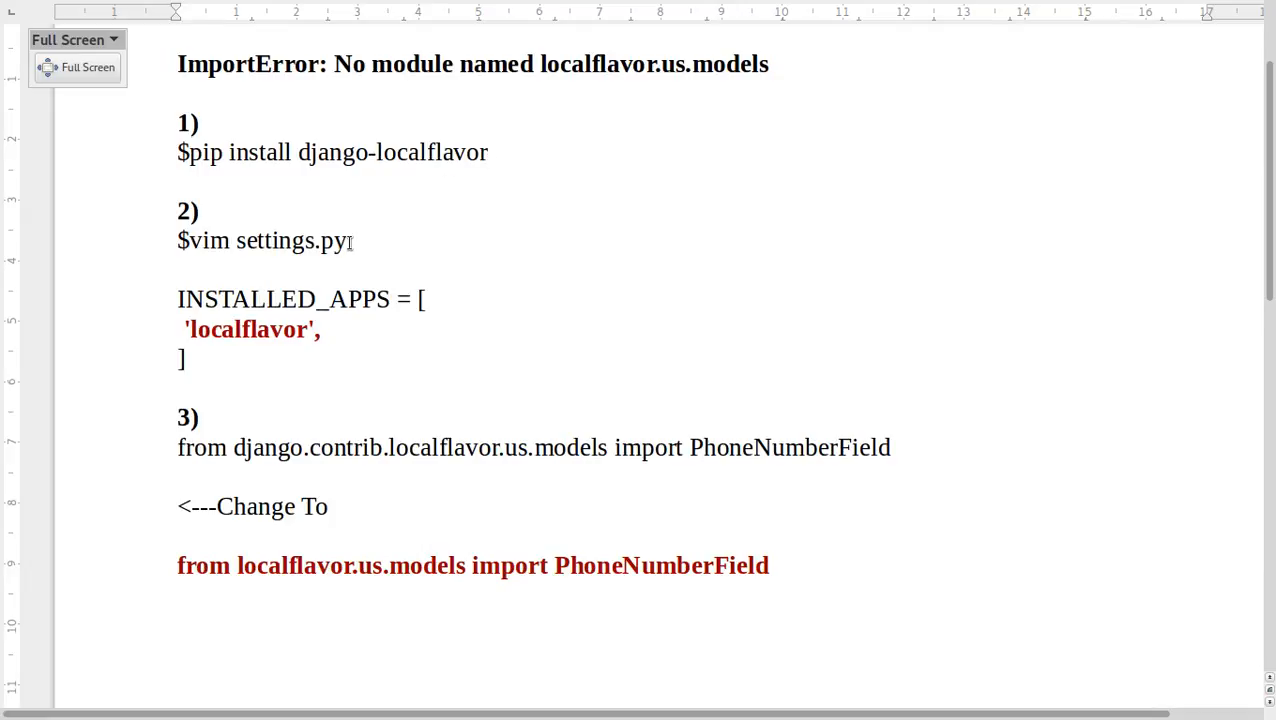
pyautogui.doubleClick(265, 240)
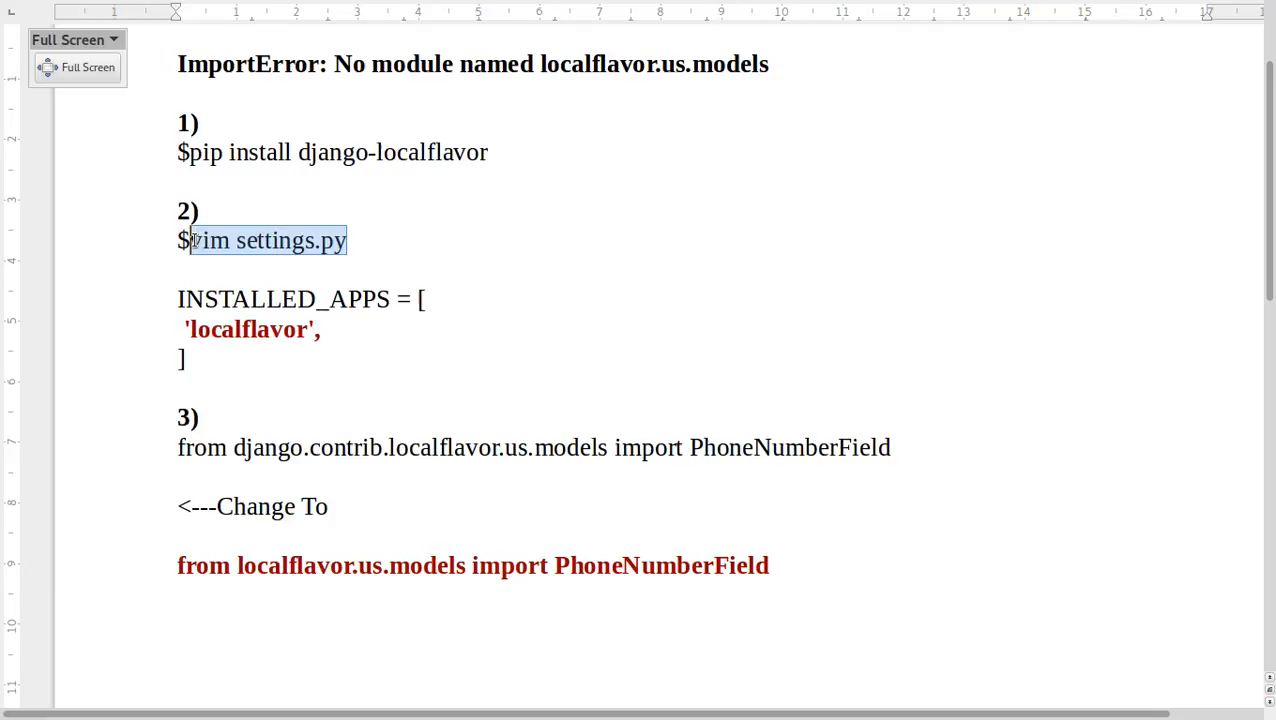
pyautogui.moveTo(307, 260)
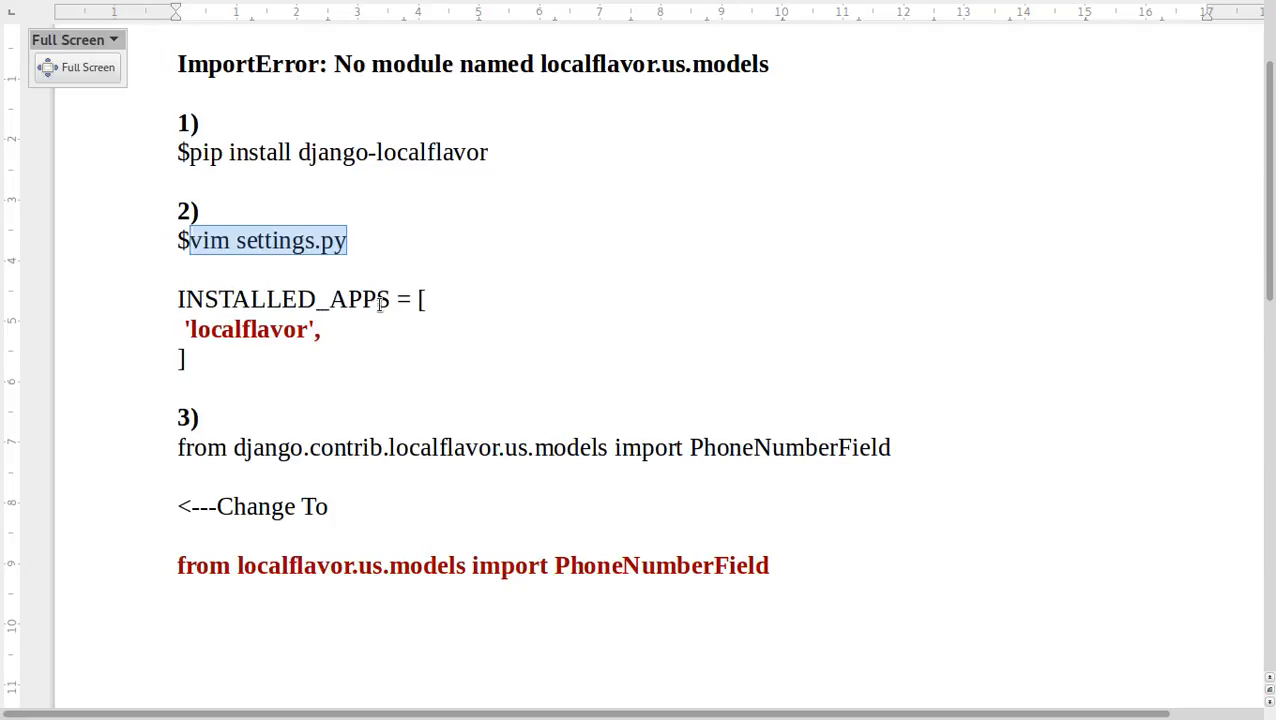
pyautogui.doubleClick(248, 329)
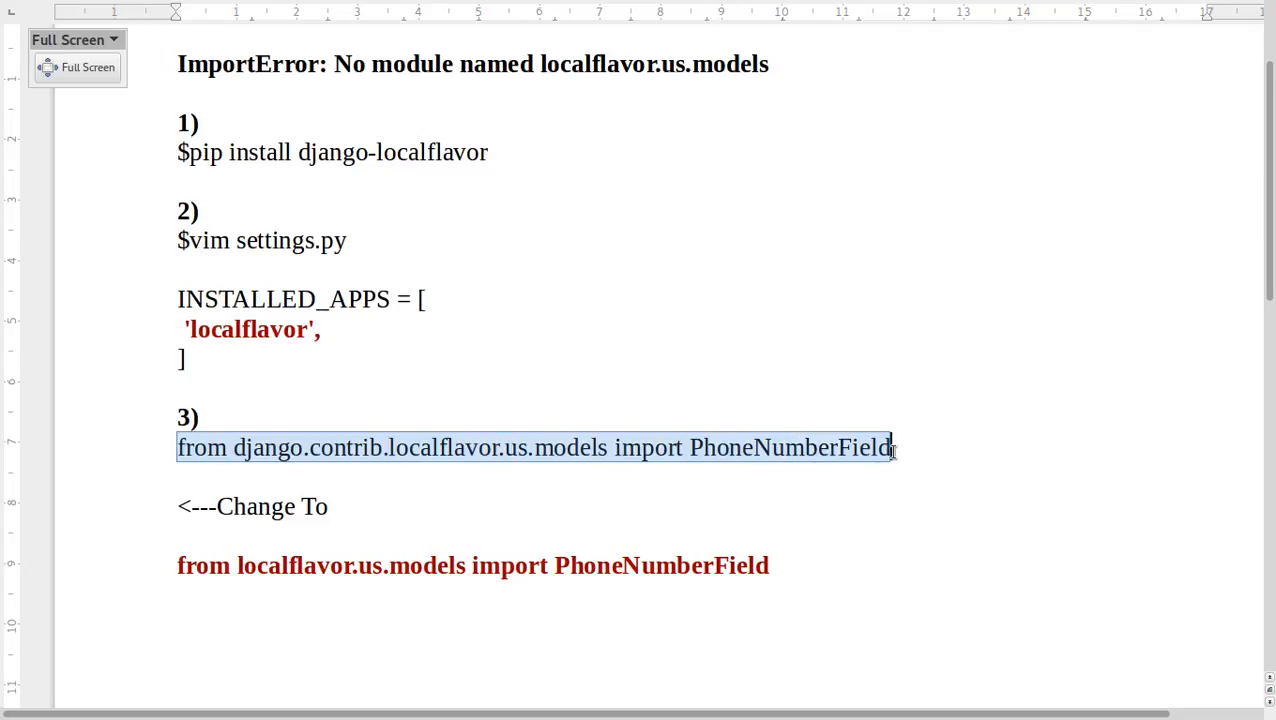
pyautogui.click(772, 565)
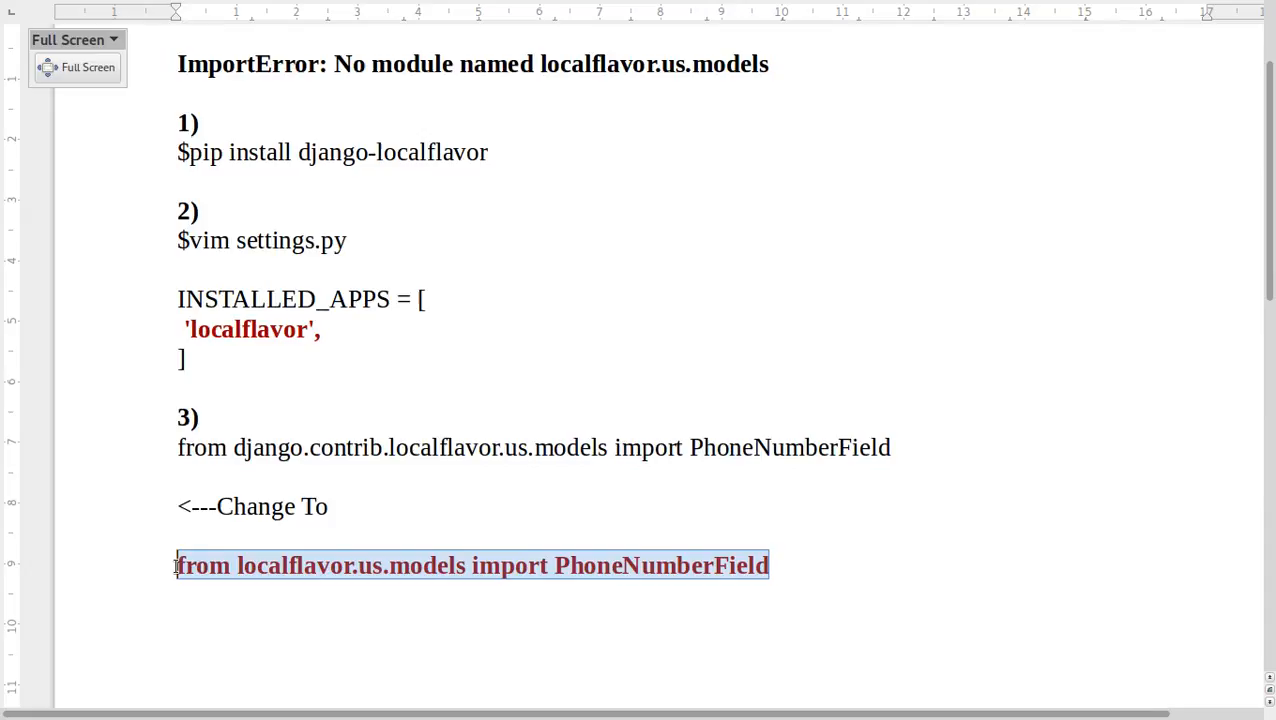
pyautogui.click(770, 565)
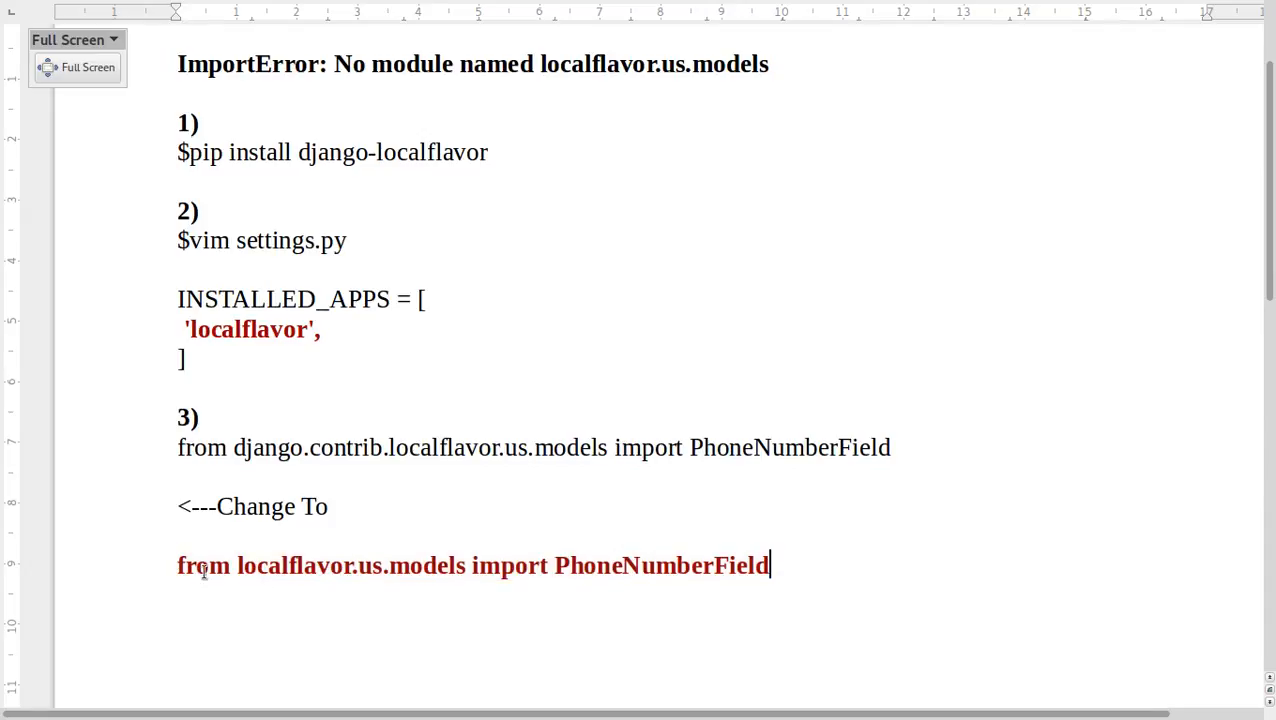